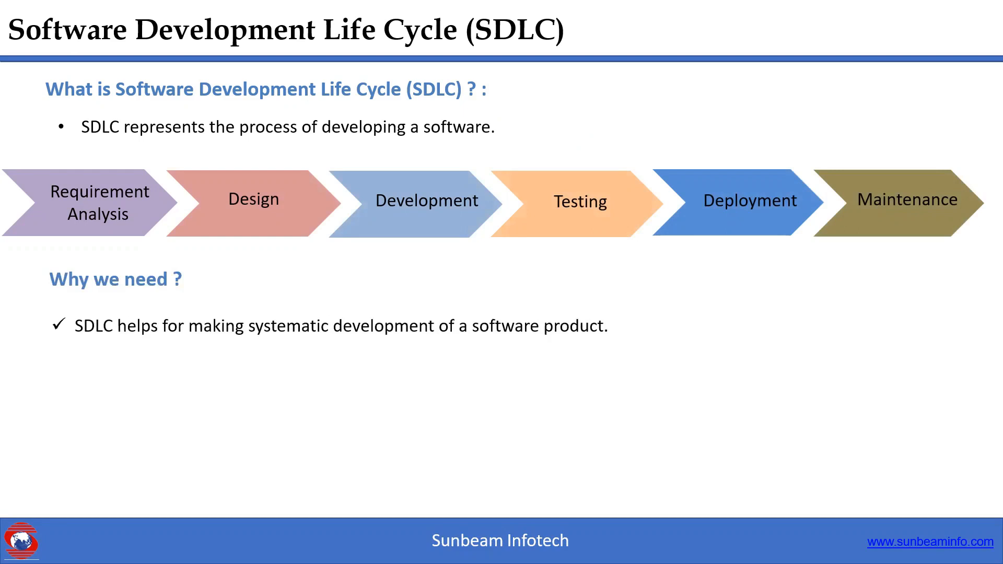
- Reveal the project-tracking and client-relationship bullets, then advance to the SDLC implementation slide
type("it helps us for project tracking and control.")
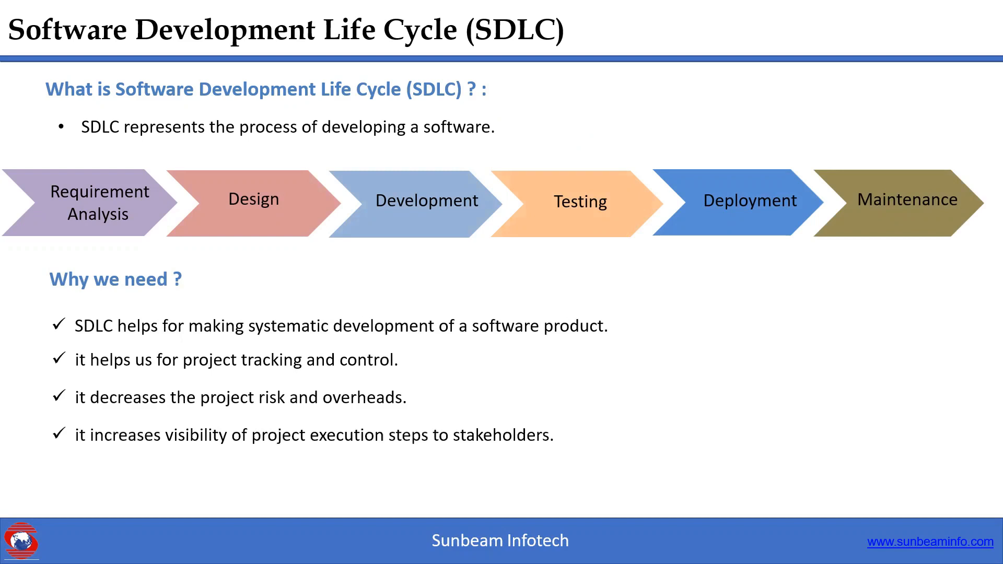
type("it makes storng client relationships.")
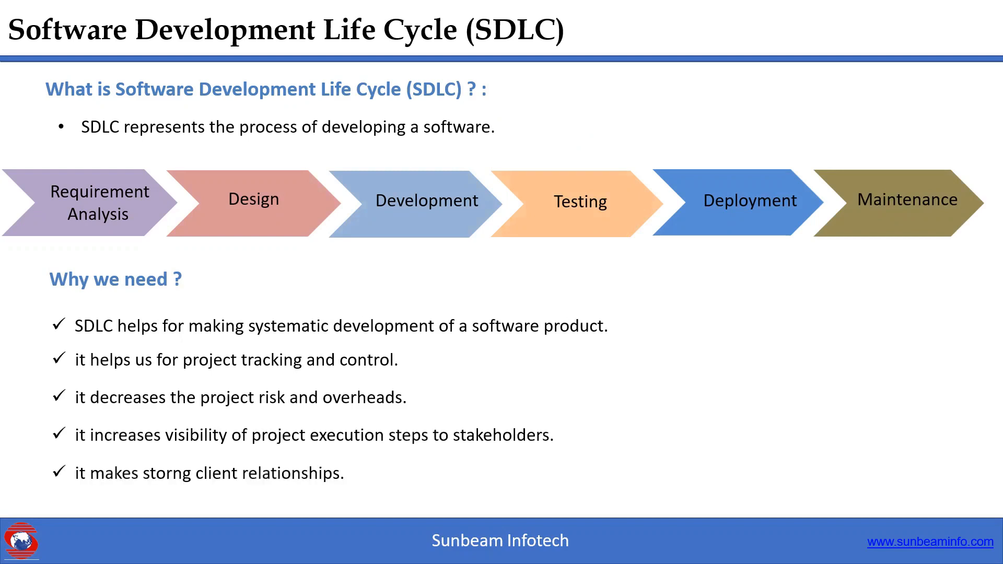
key("Right")
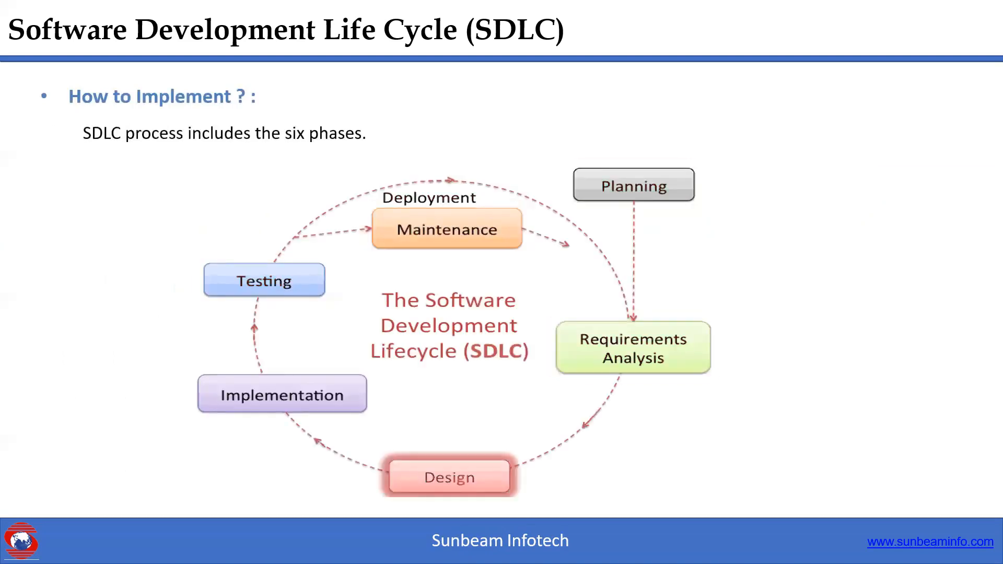
- Advance from the six-phase diagram to the Design phase slide with the High Level Design point
key("Right")
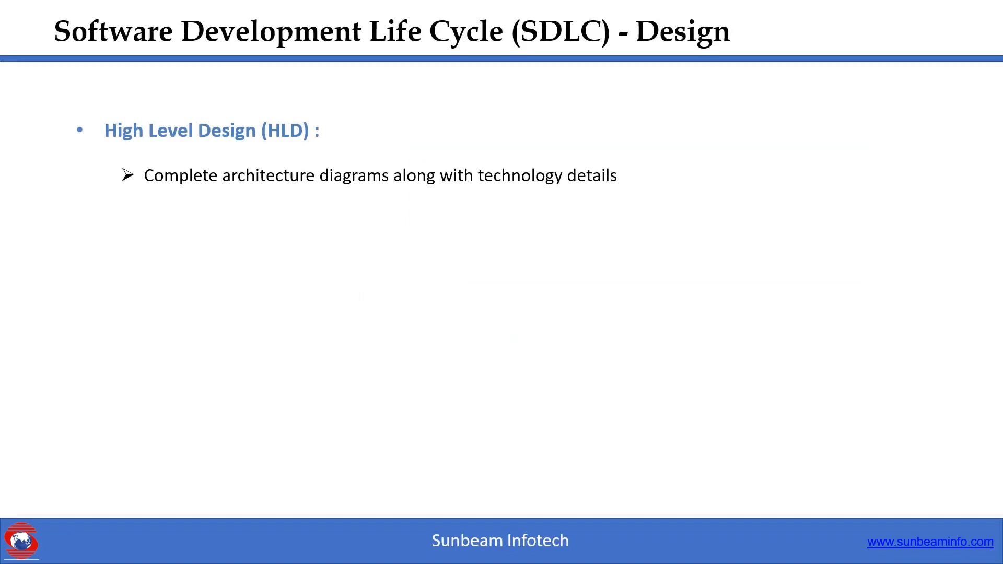
- Reveal the LLD data-flow and flow-chart point, go through the Conclusion slide, and finish on Thank you
type("it describes the data flow, flow chats  etc.")
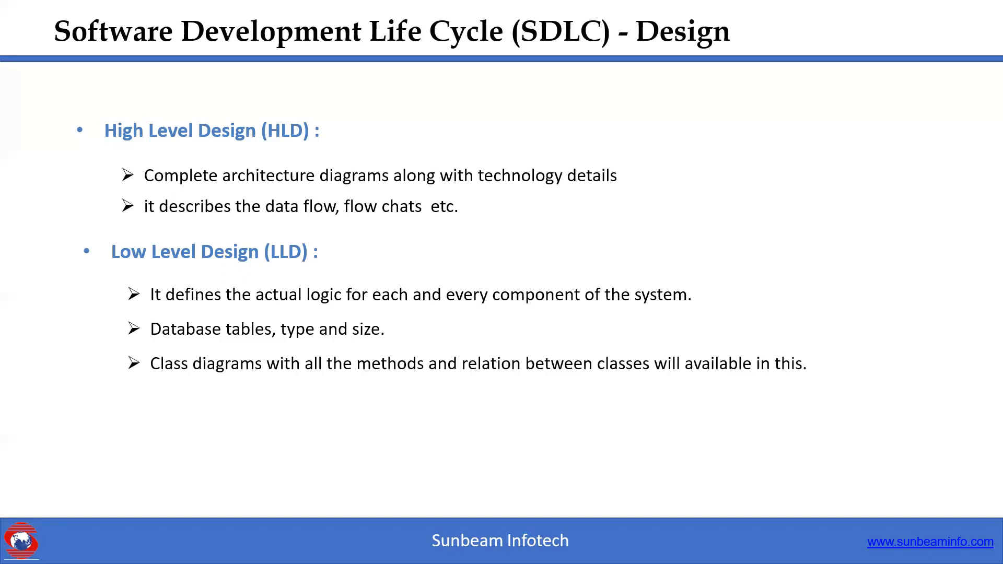
key("Right")
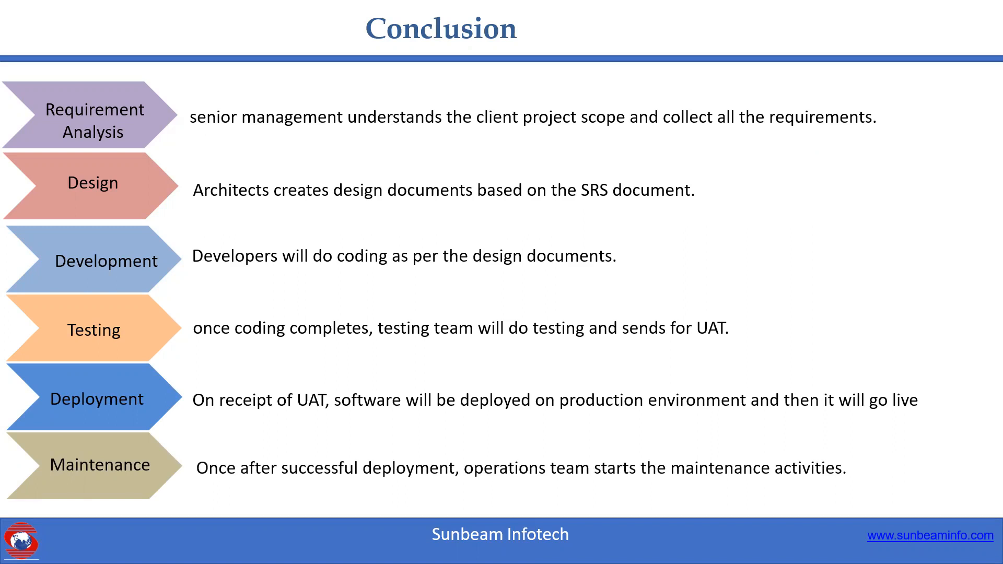
key("Right")
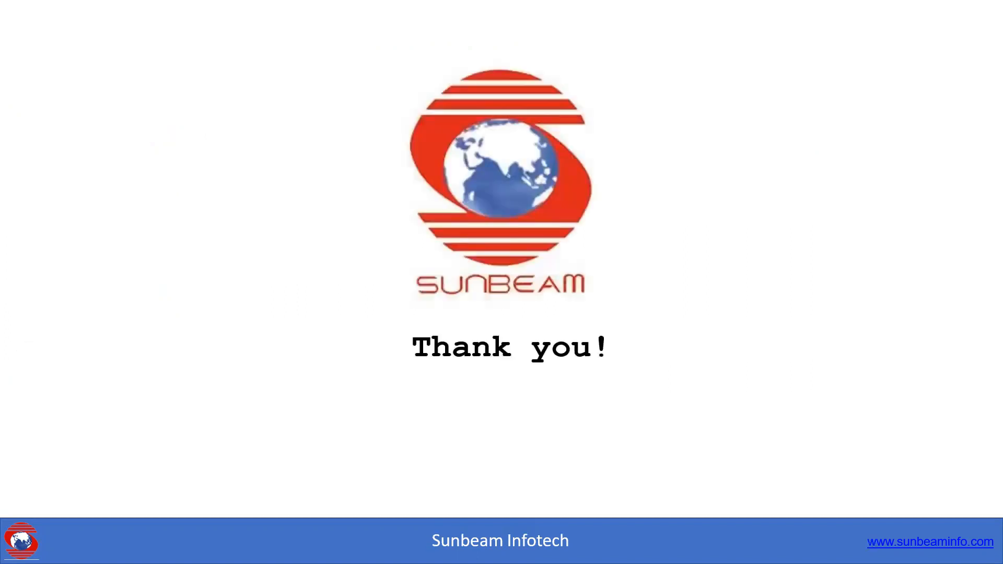